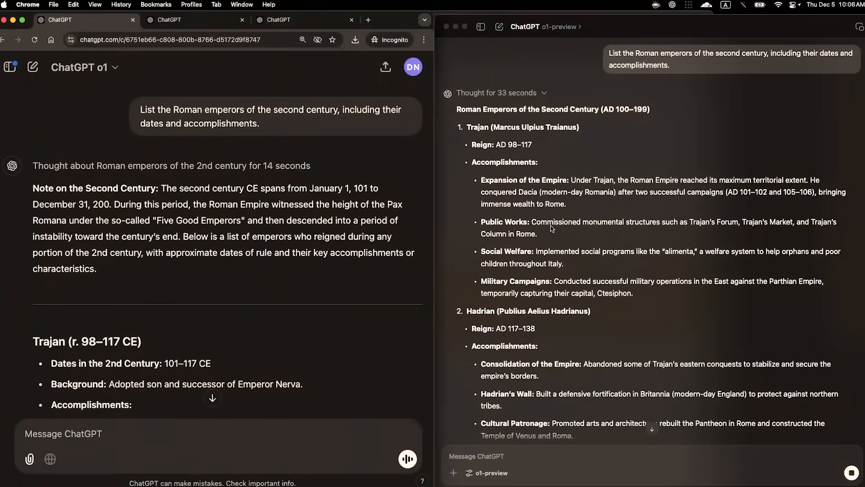
{"action": "scroll", "scroll_direction": "down", "scroll_amount": 3}
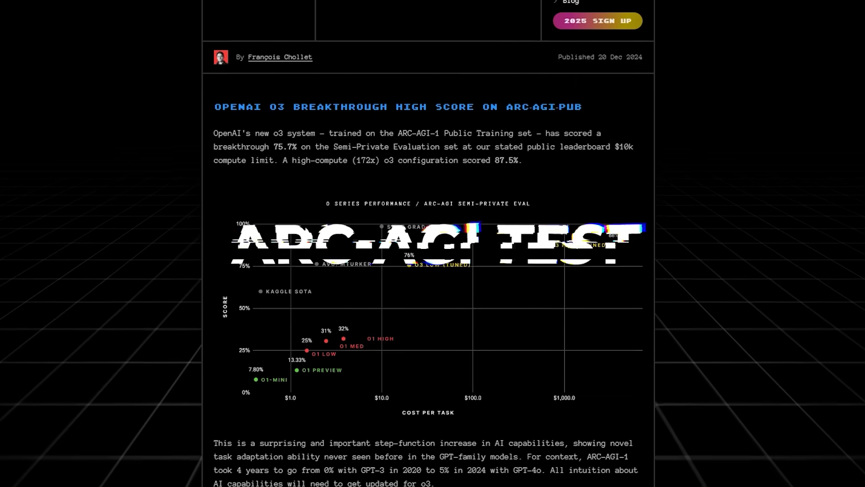
{"action": "scroll", "scroll_direction": "down", "scroll_amount": 3}
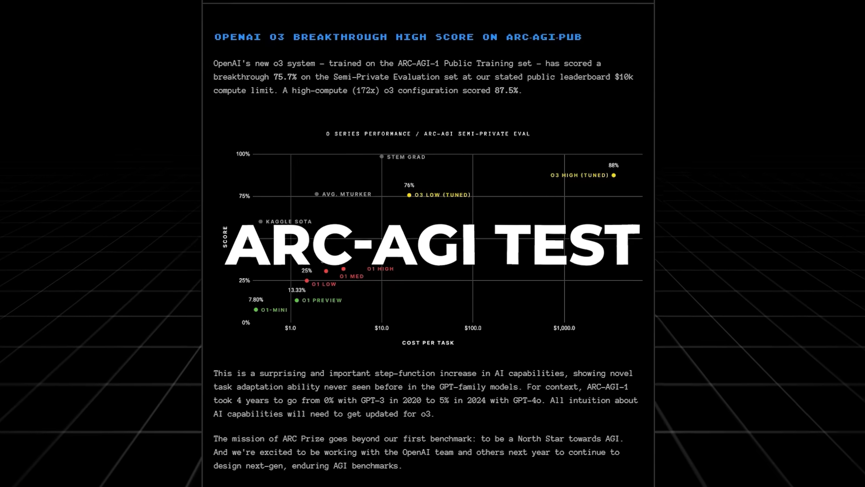
{"action": "scroll", "scroll_direction": "down", "scroll_amount": 3}
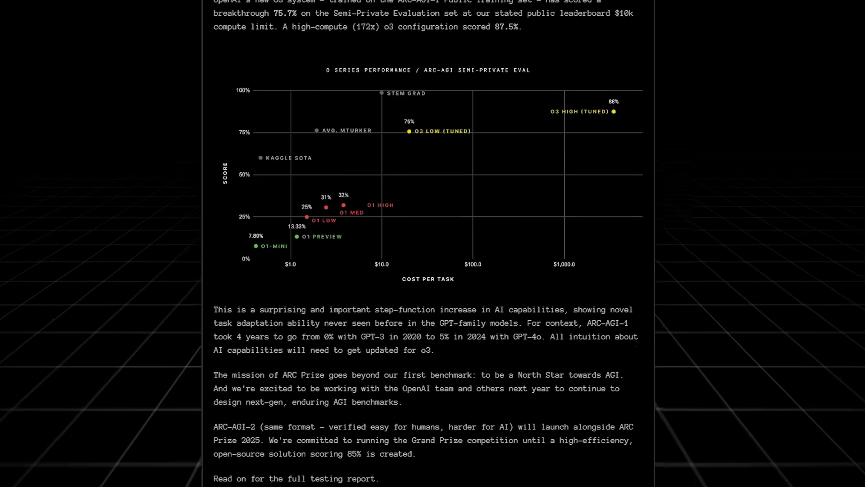